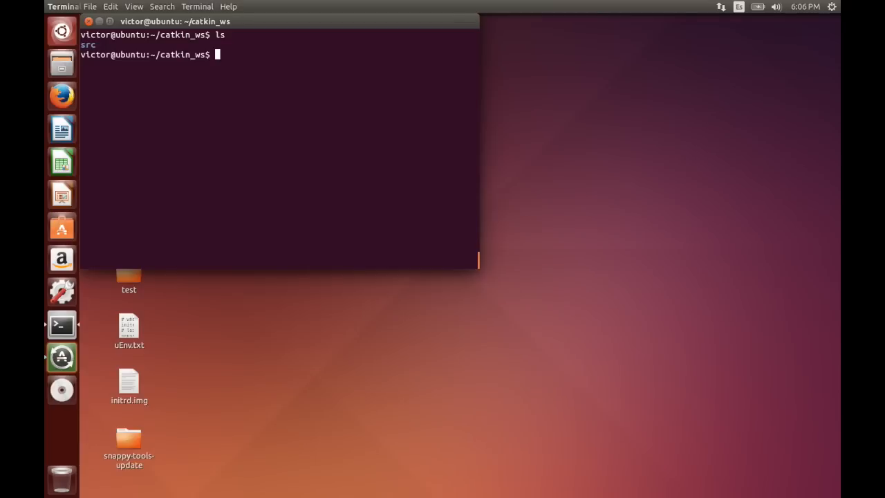
Step: Add the ppa:snappy-dev/beta repository with sudo add-apt-repository and confirm, importing its signing key
text(sudo apt-get install snappy-tools bzr)
text(sudo add-apt-repository ppa:snappy-dev/beta)
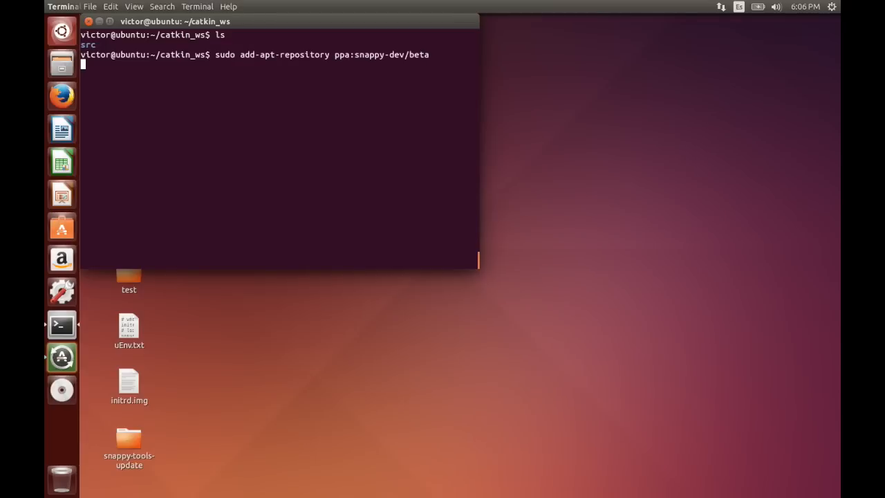
key(Return)
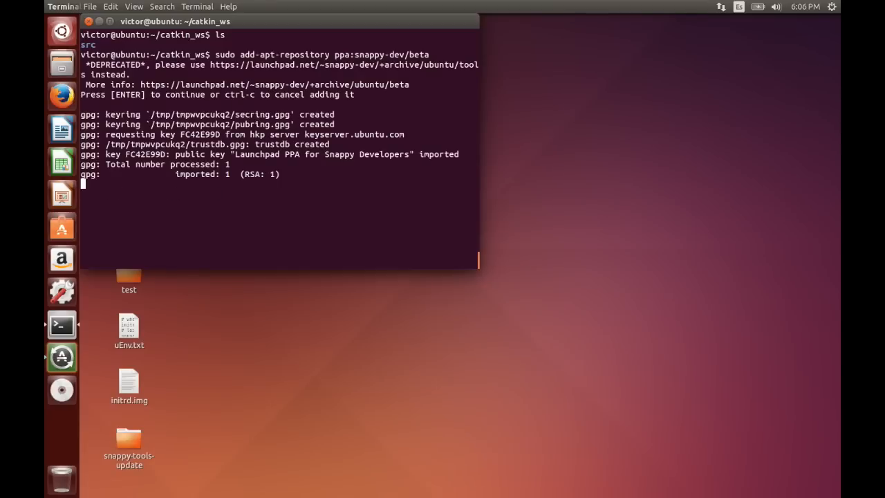
key(Return)
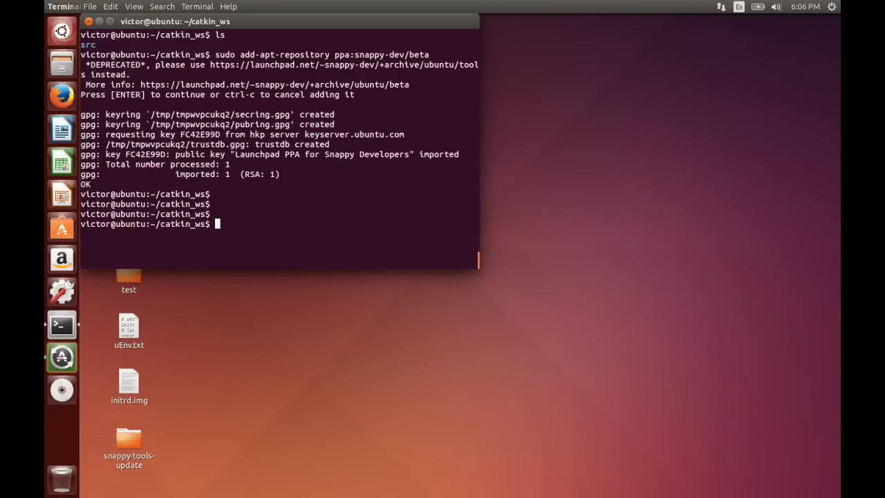
text(sudo apt-get install snappy-tools bzr)
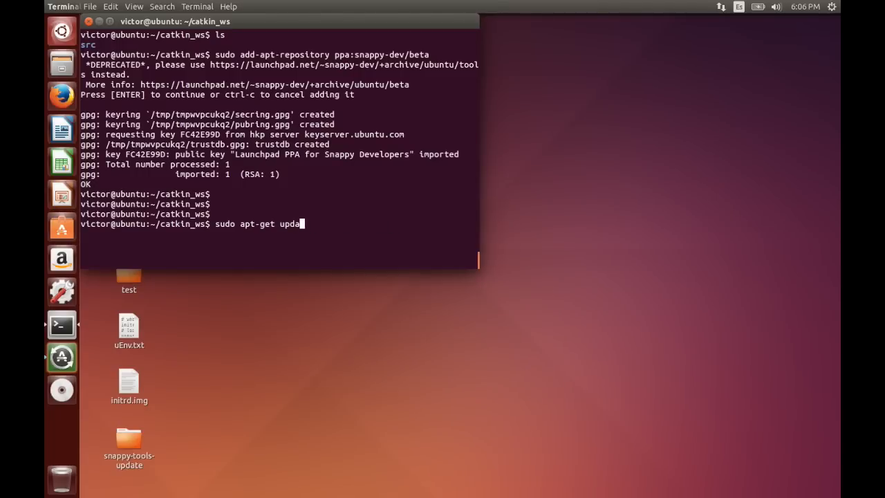
Step: Run sudo apt-get update, then sudo apt-get install snappy-tools bzr (both already newest), and list the directory
key(Return)
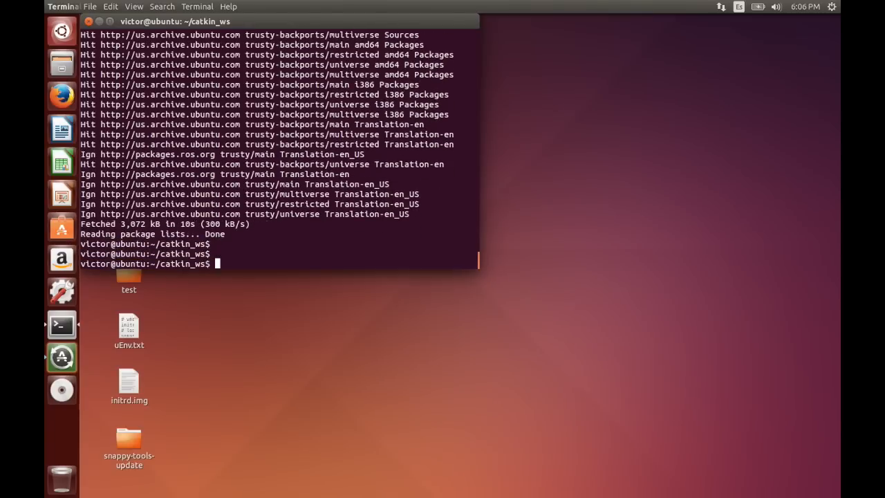
text(sudo add-apt-repository ppa:snappy-dev/beta)
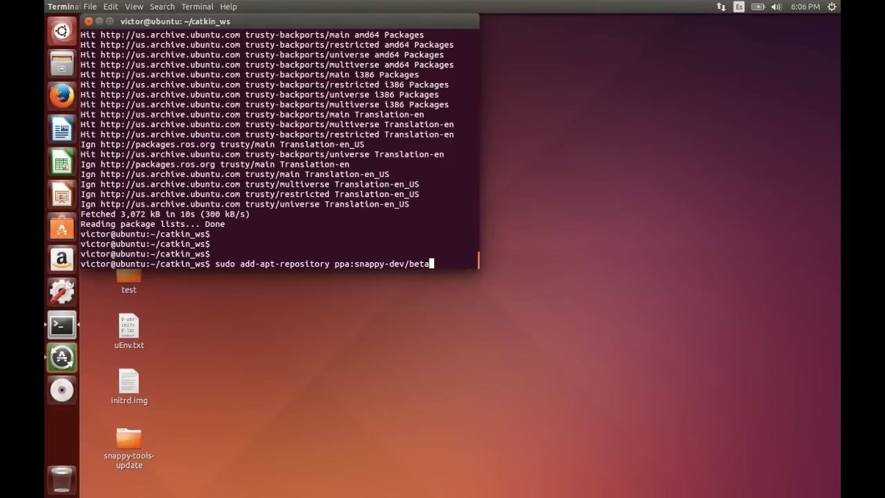
text(sudo apt-get install snappy-tools bzr)
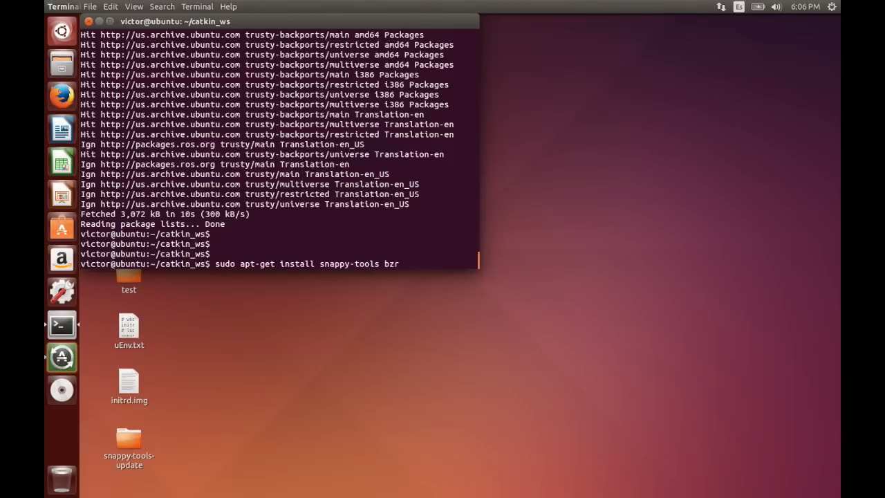
key(Return)
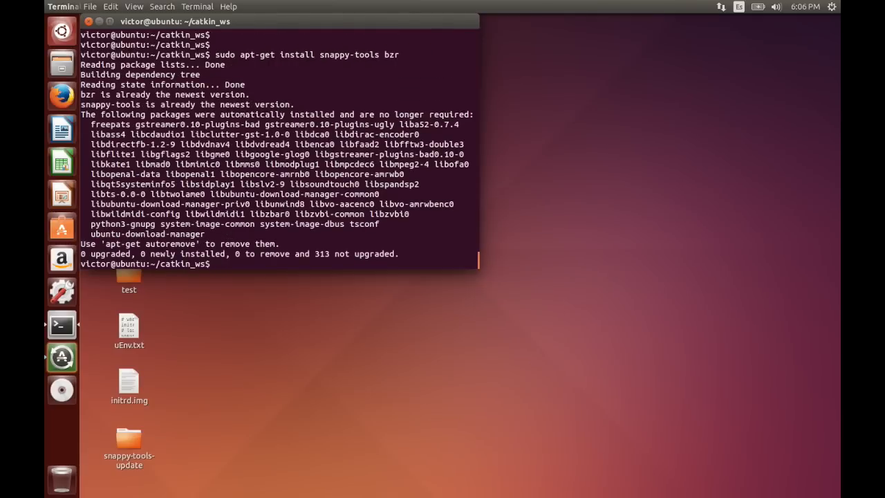
text(ls)
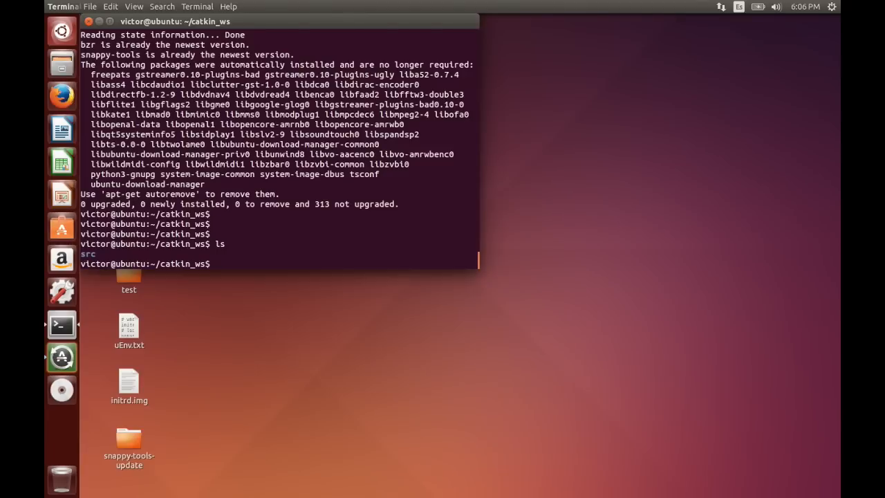
text(git clone)
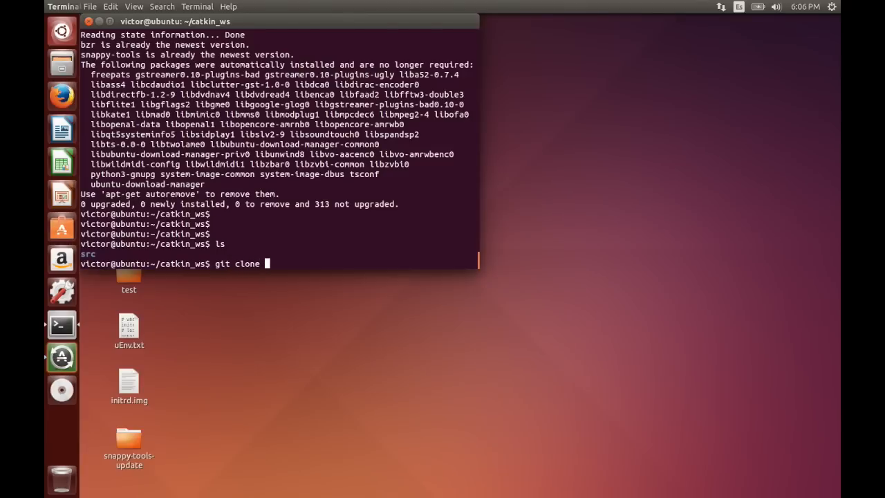
text(http.)
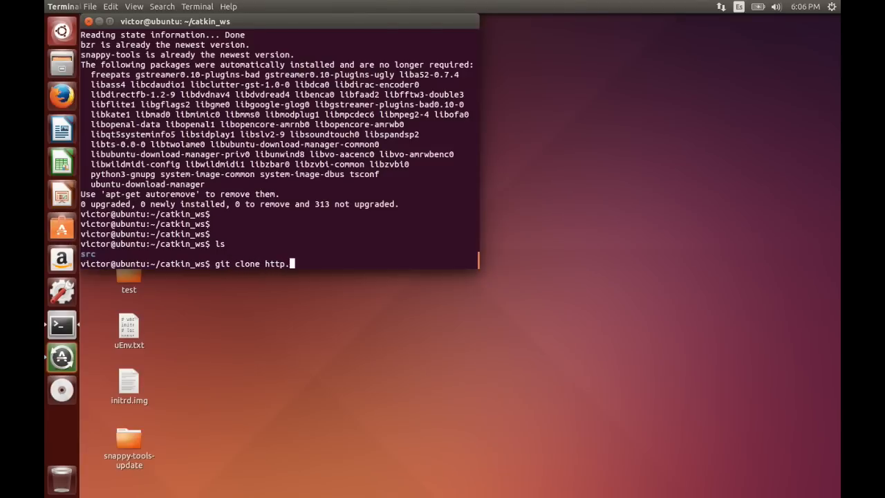
text(:)
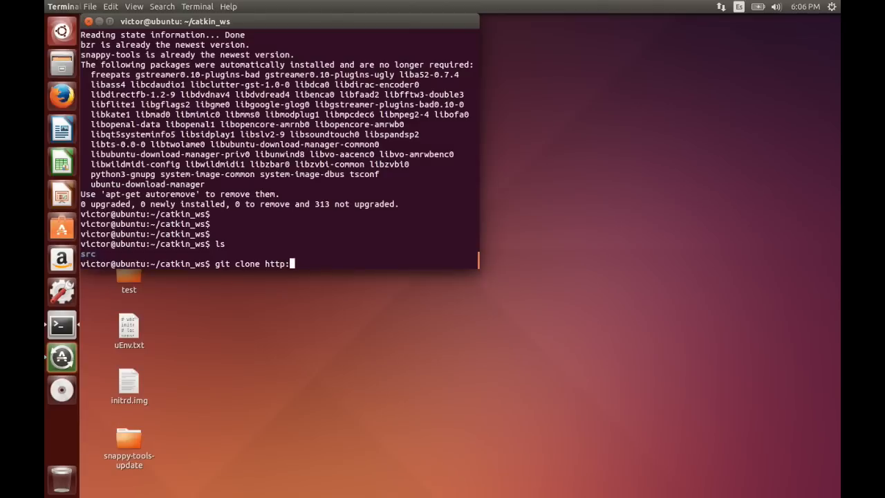
text(//github.com/erlero)
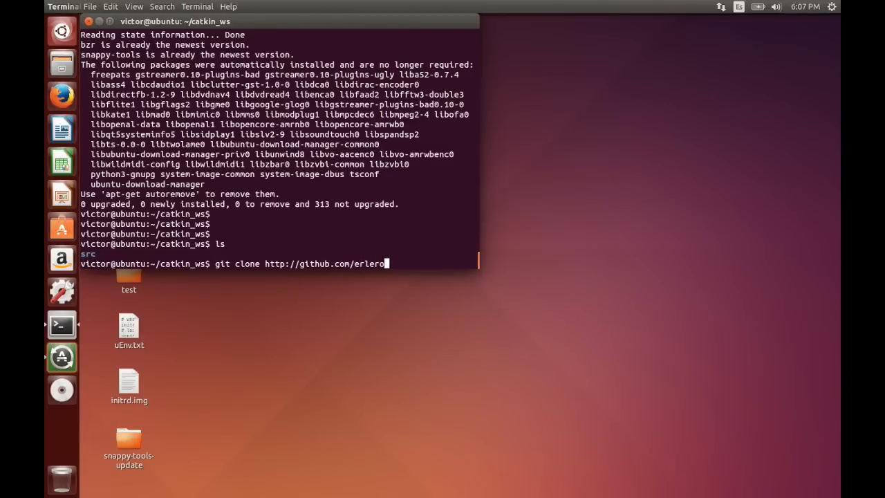
text(bot/ros2)
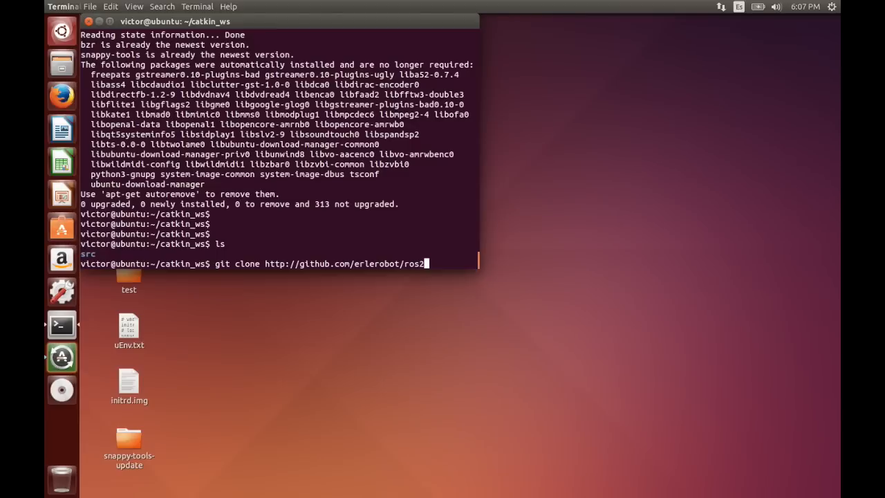
key(Return)
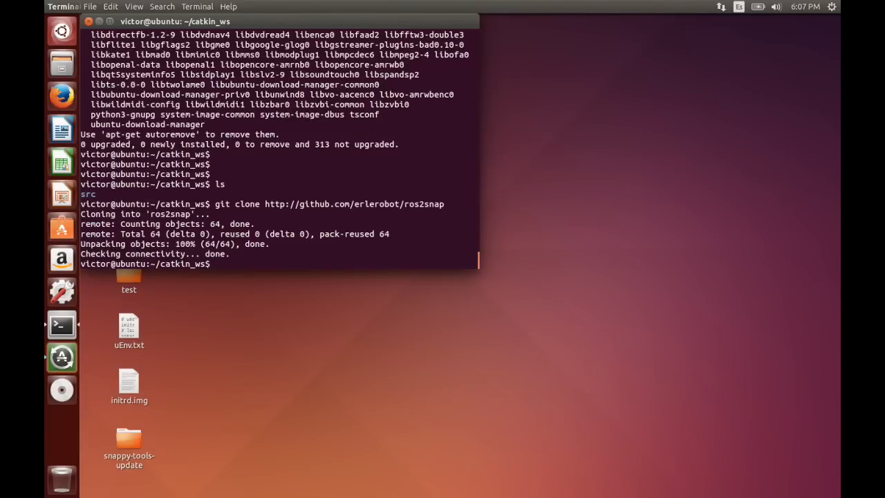
text(cd r)
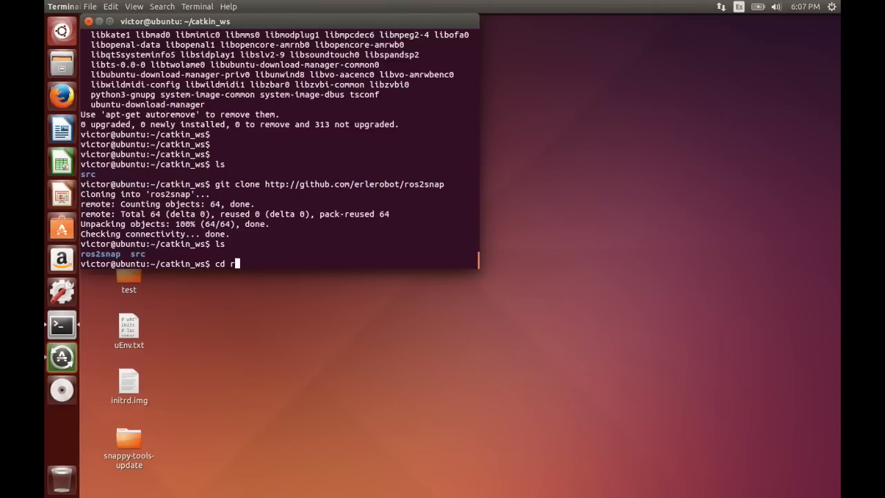
key(Return)
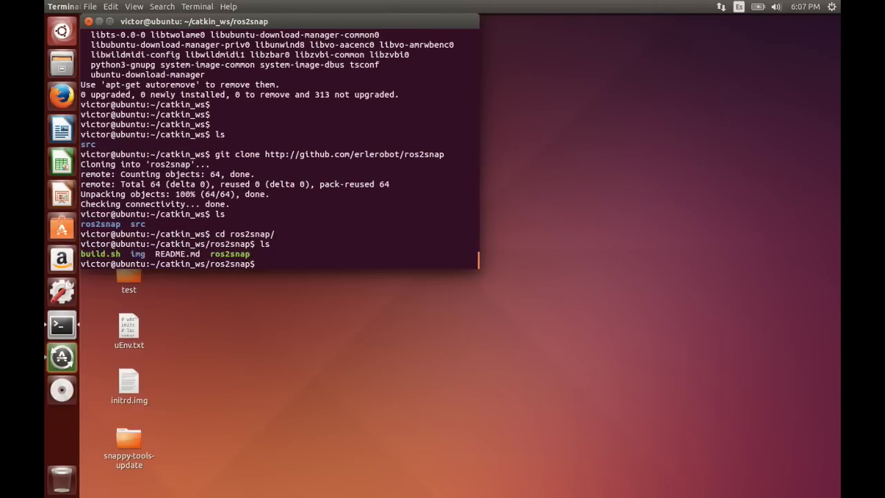
text(cat r)
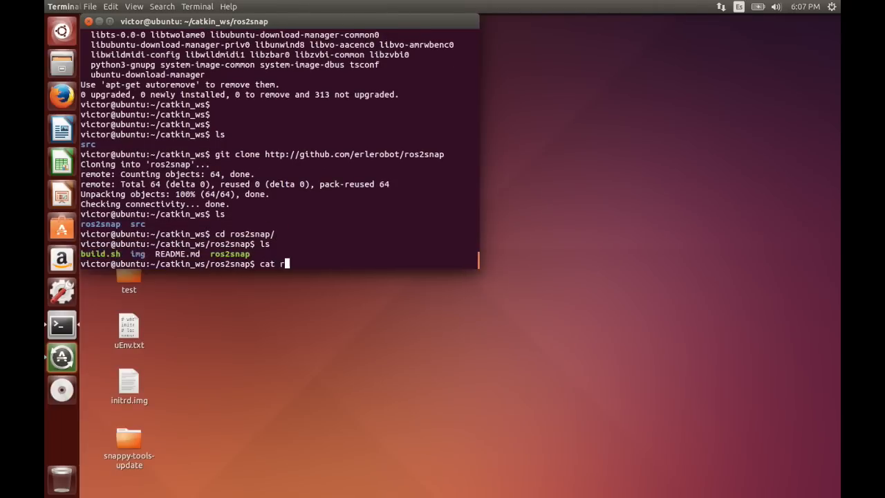
key(Return)
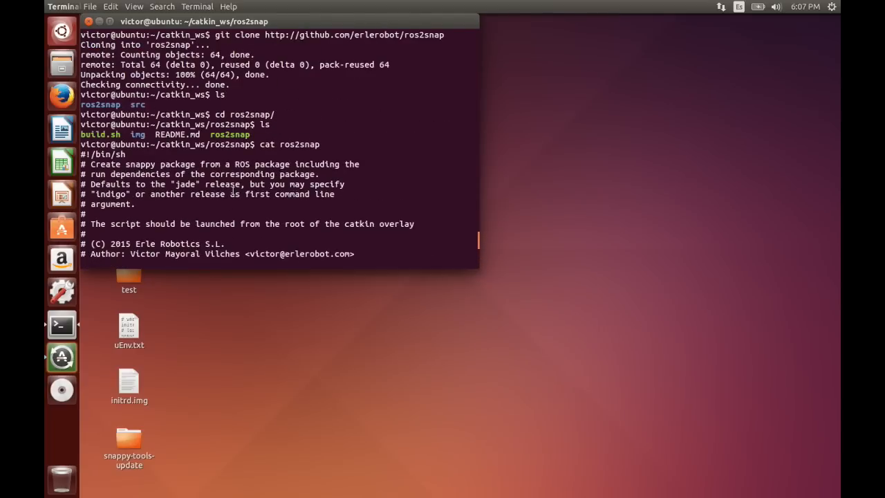
scroll(down, 3)
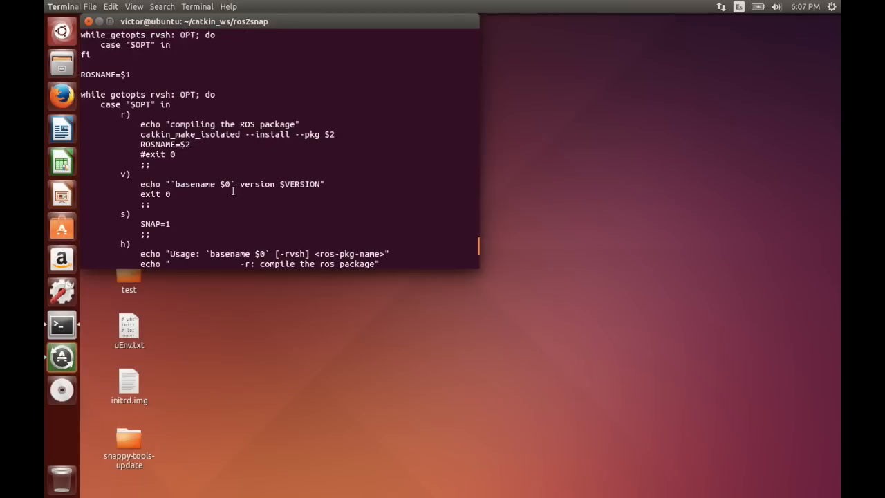
scroll(down, 3)
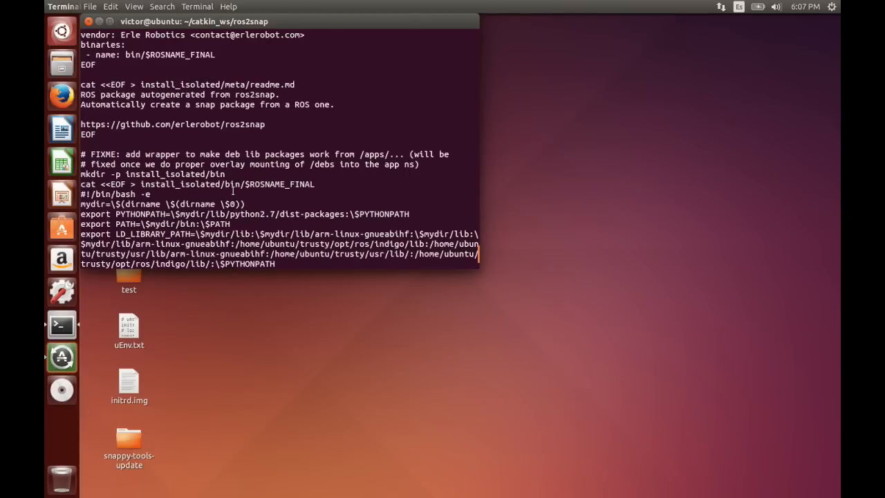
scroll(down, 3)
text(cd ..)
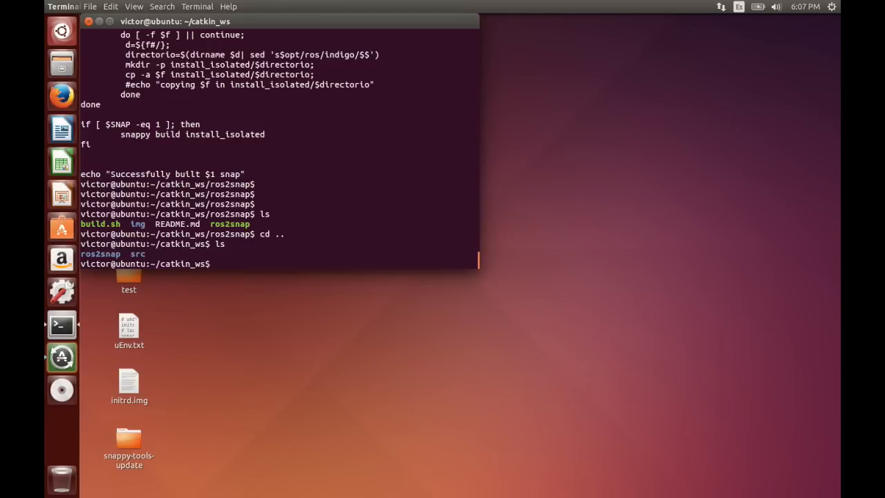
Step: Run catkin_make_isolated --install in ~/catkin_ws, building all three packages including ros_erle_takeoff_land
text(catk)
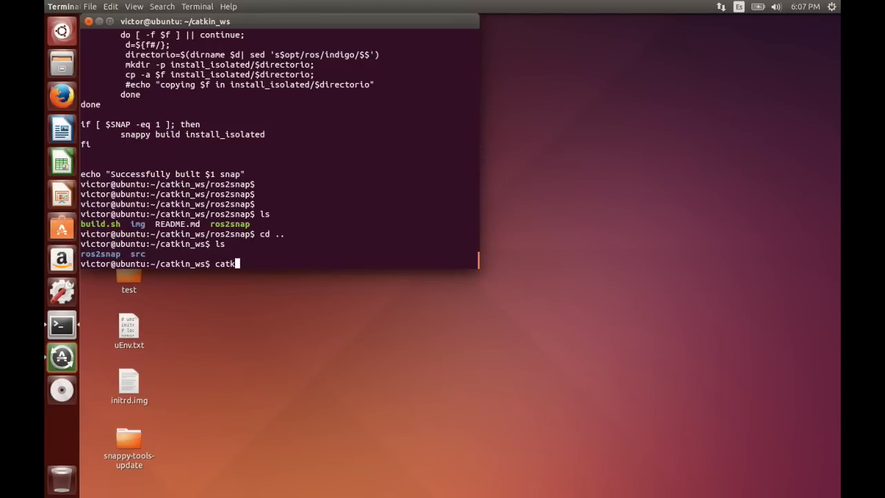
text(in_make_)
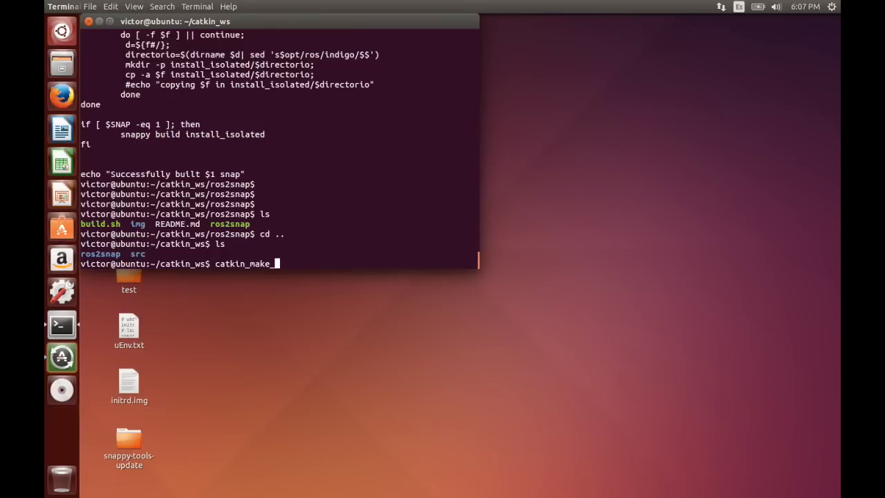
text(isolated)
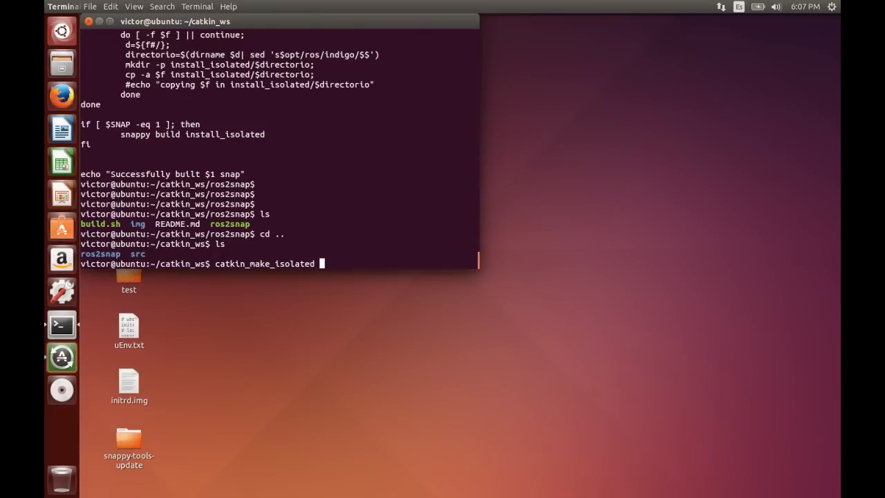
key(Return)
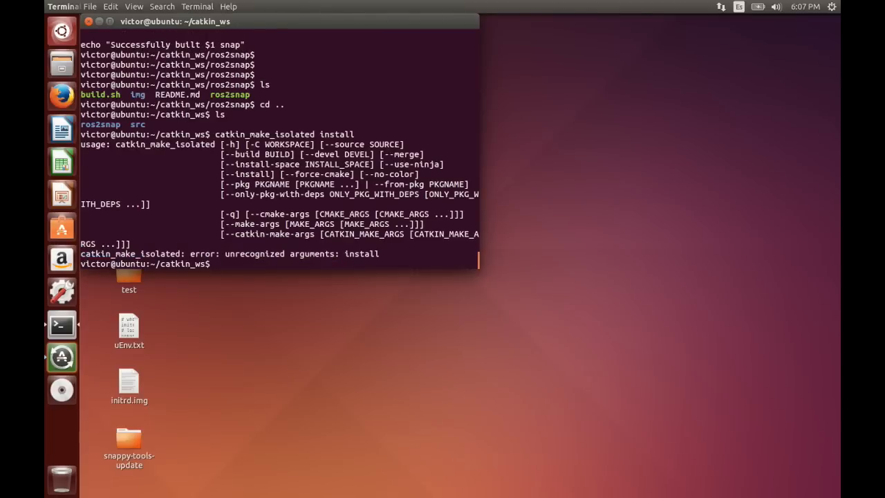
text(catkin_make_isolated insta)
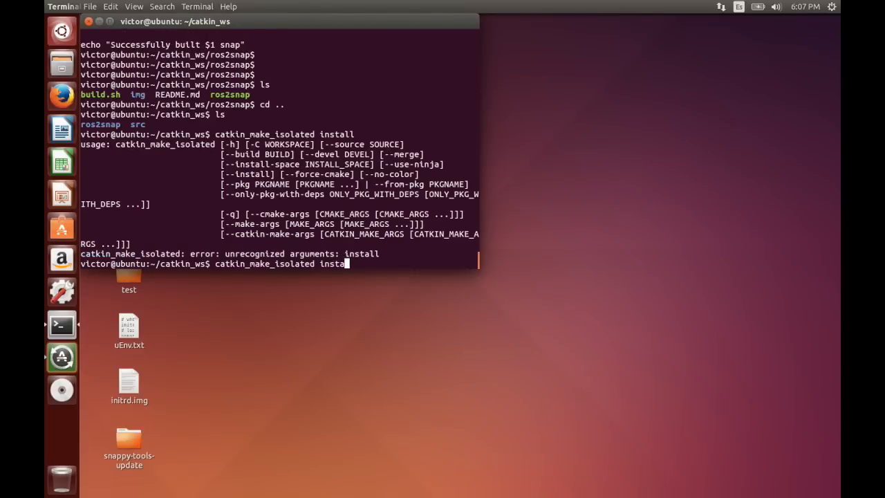
text(--install)
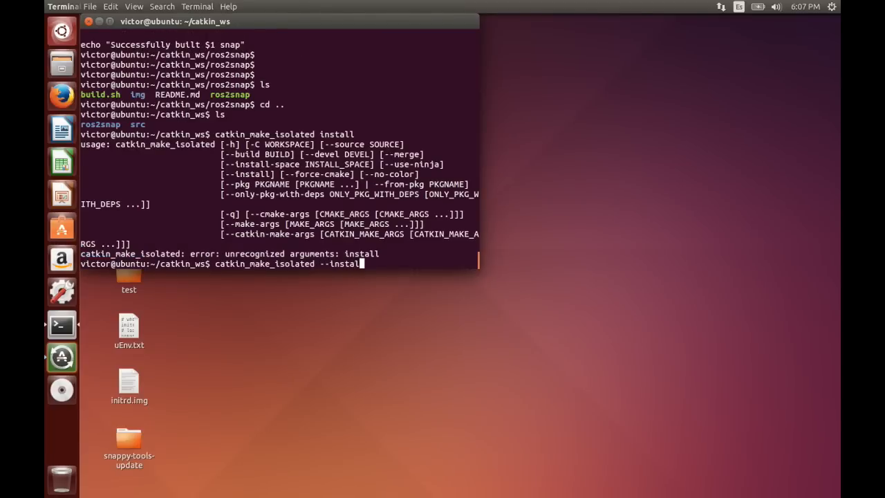
key(Return)
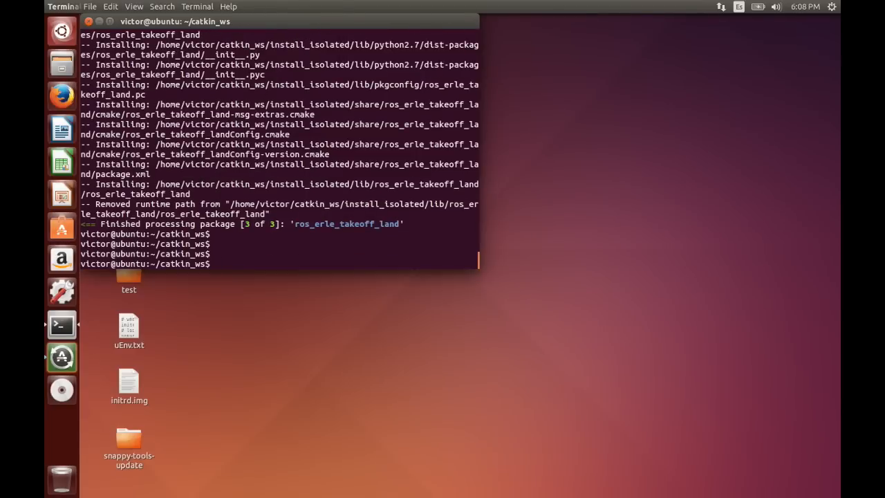
Step: Run ros2snap/ros2snap ros_erle_takeoff_land from catkin_ws, building the snap after computing mavros dependencies
text(ros2s)
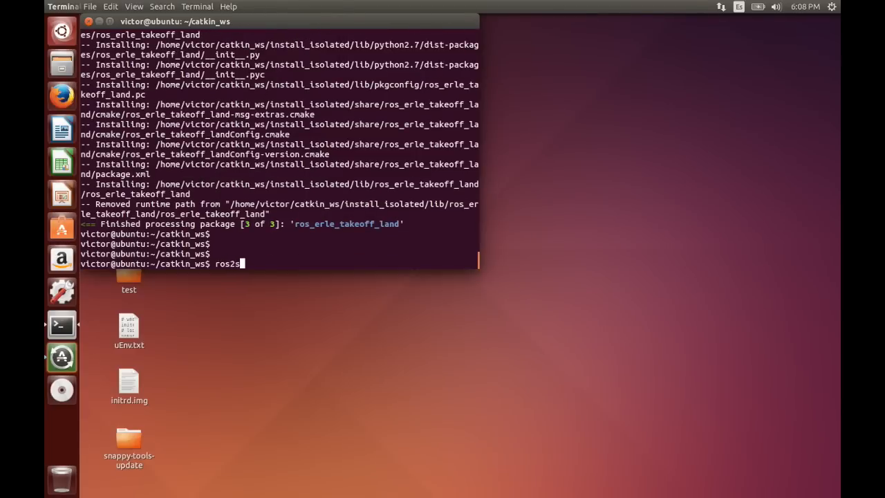
text(nap/ros2snap)
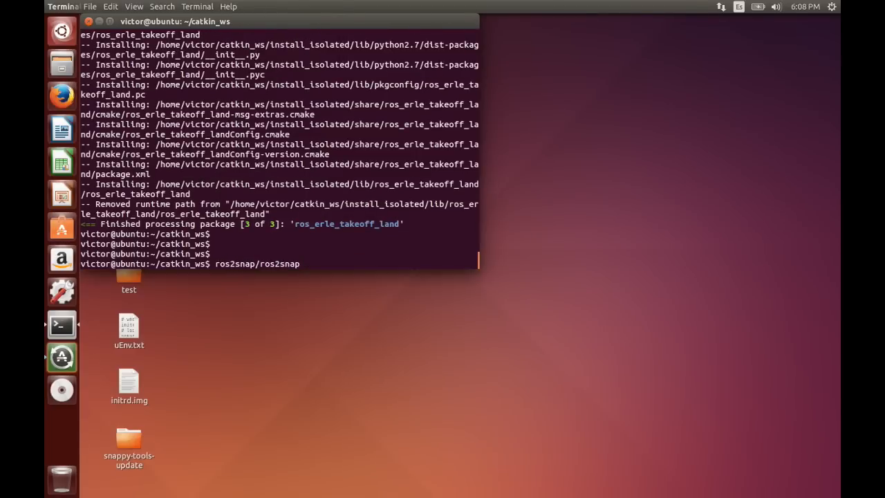
text(ros_er)
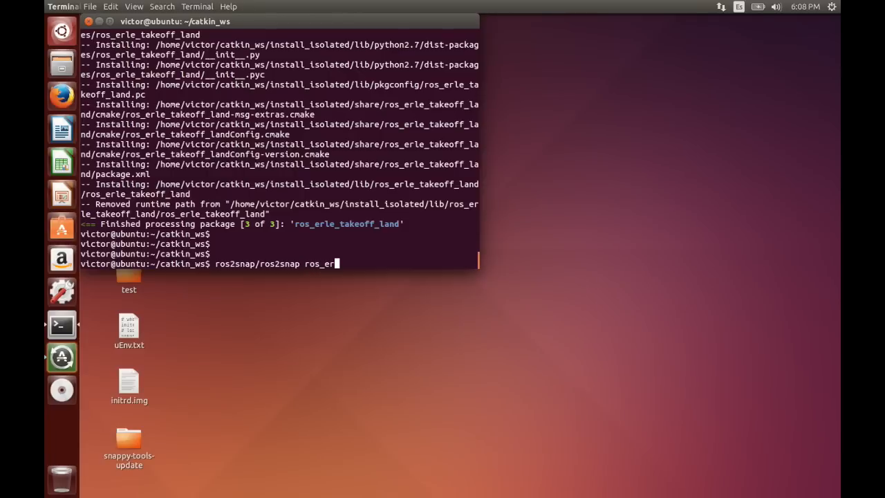
text(le_ta)
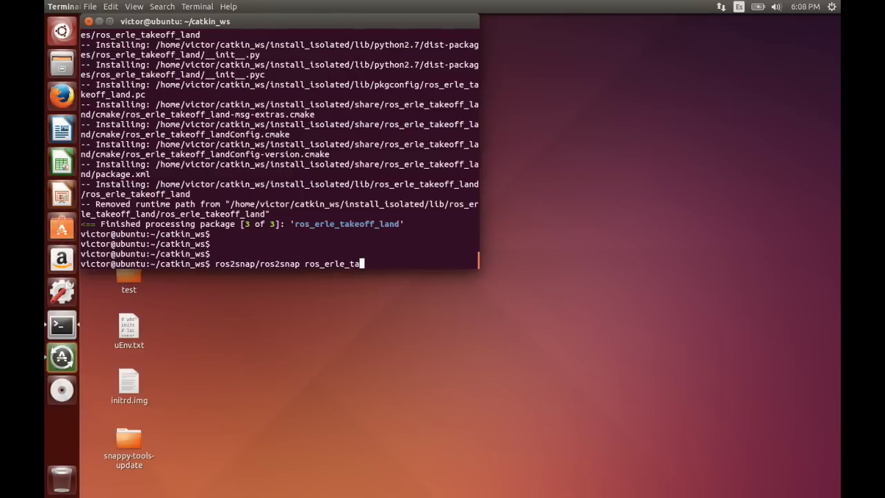
text(keoff)
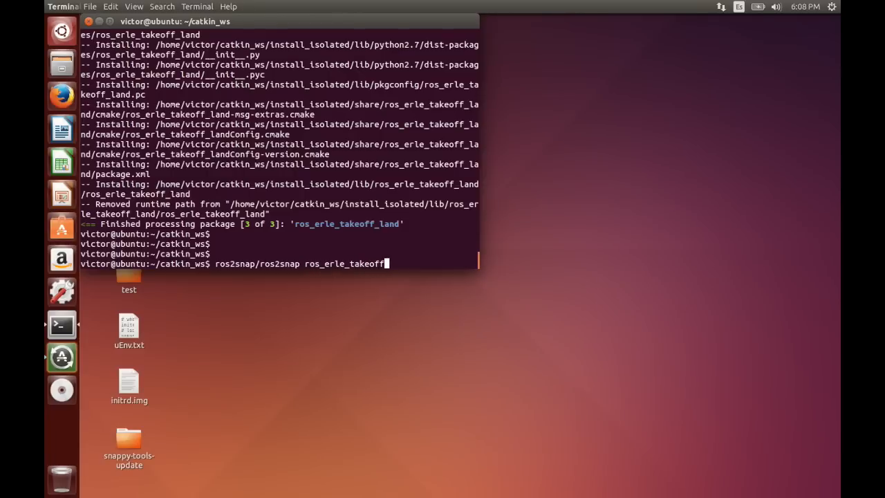
key(Return)
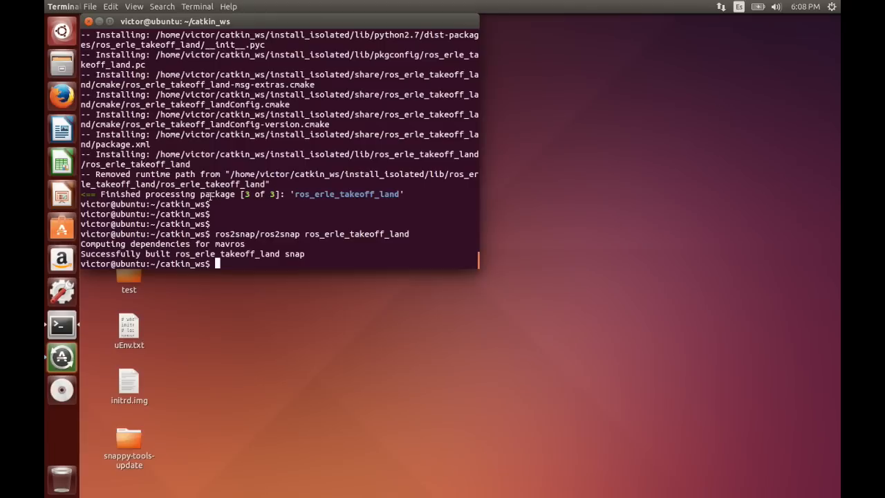
text(cd i)
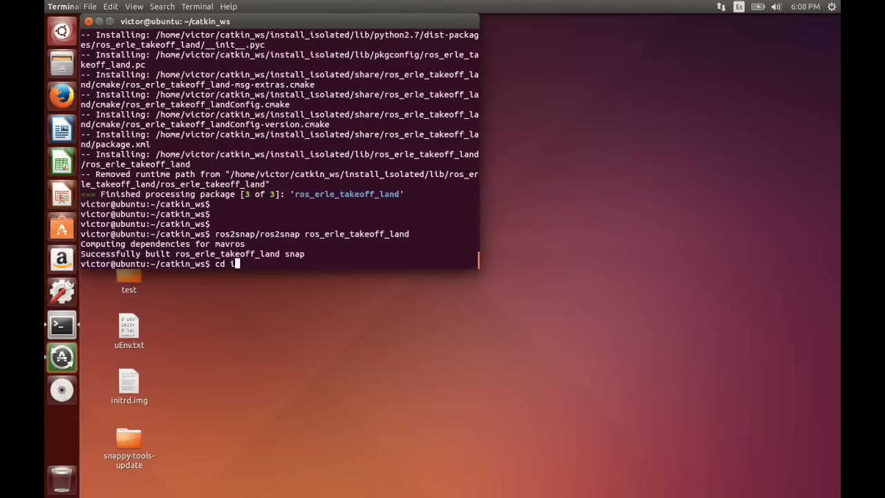
key(Return)
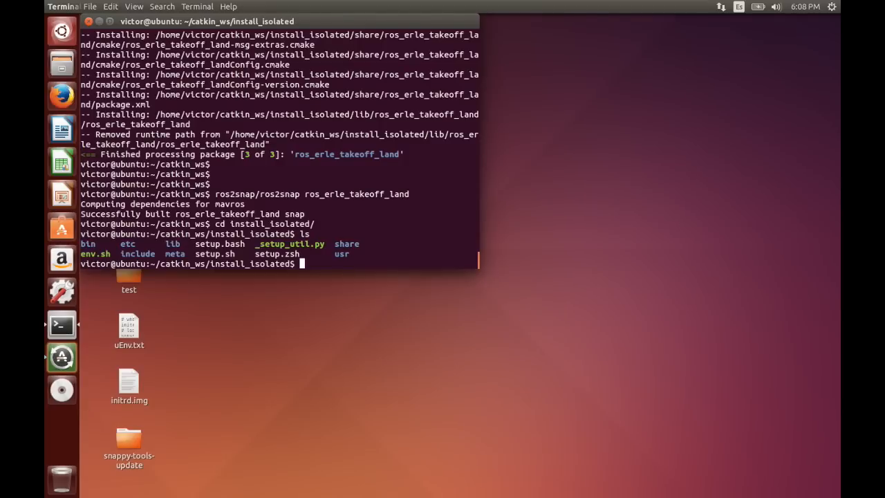
text(cd meta/)
text(ls)
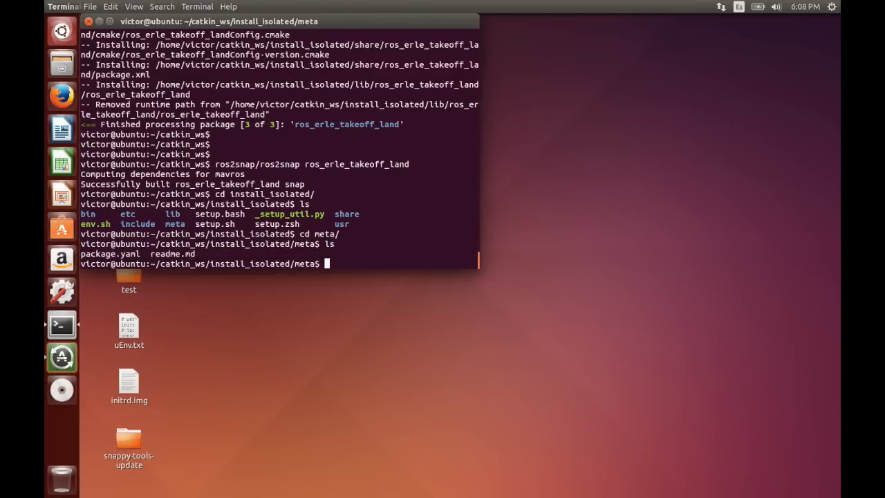
text(cd ..)
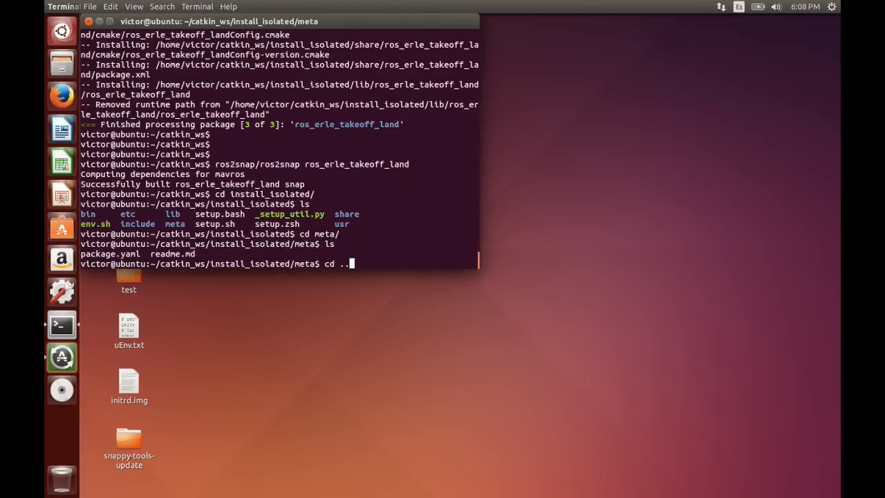
key(Return)
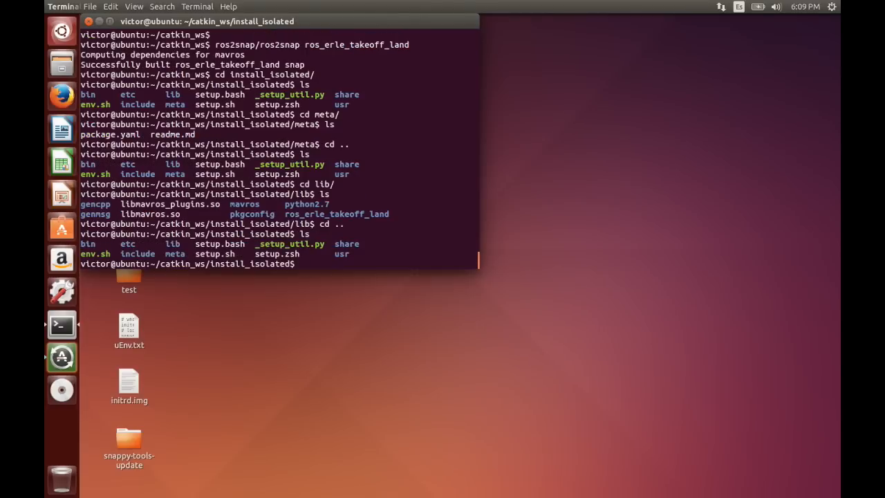
key(Return)
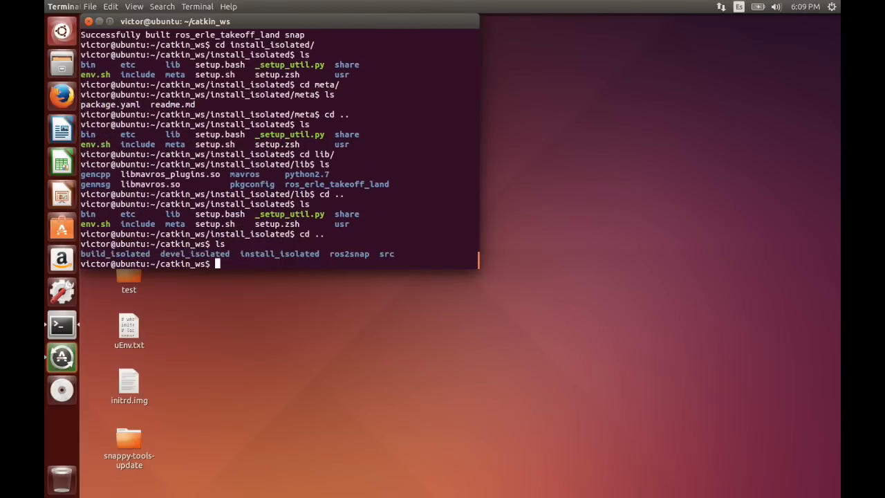
Step: Enter src/ros_erle_takeoff_land, show package.xml and pick out the mavros run dependency
text(cd src/ros_erle_takeoff_land/)
text(ls)
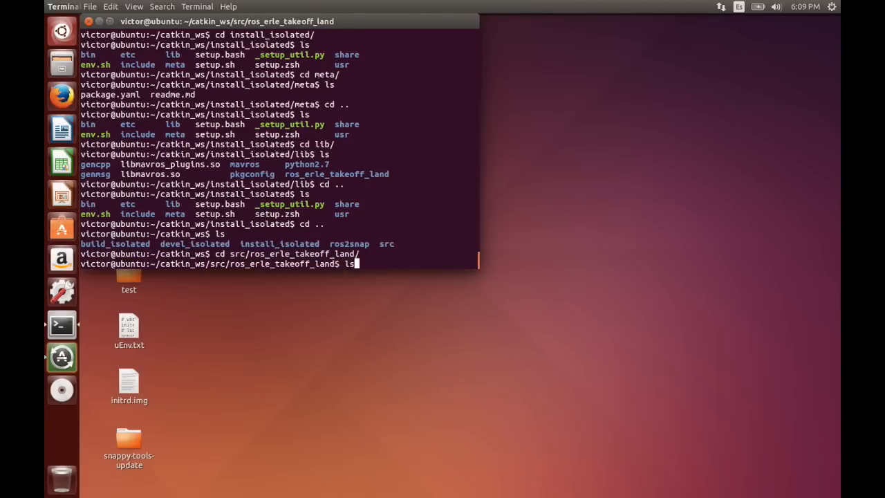
key(Return)
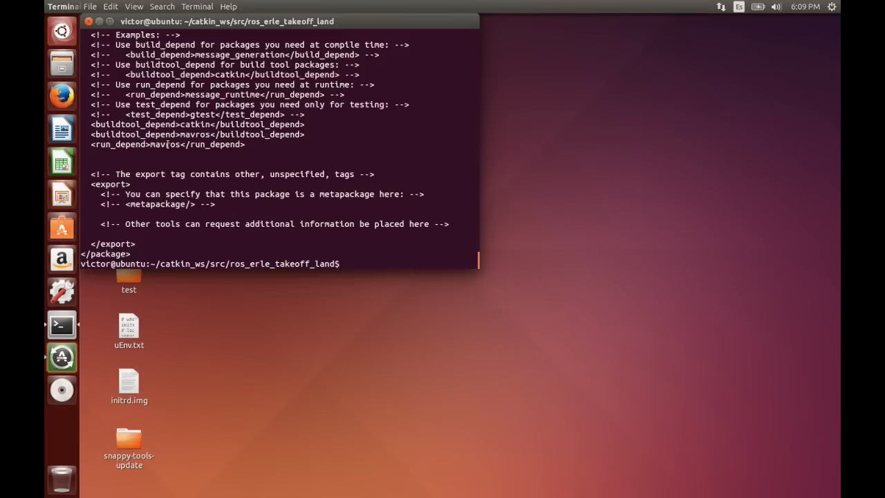
double_click(166, 145)
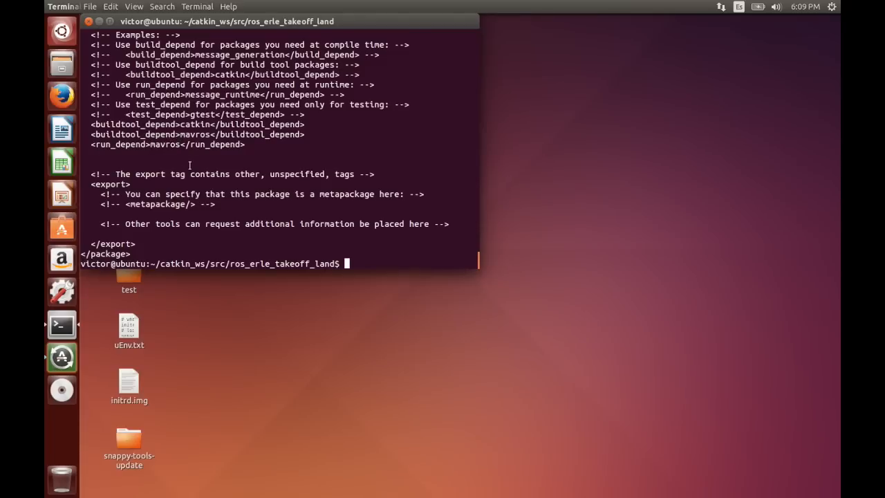
Step: List the folder and go back up to the catkin_ws workspace
text(ls)
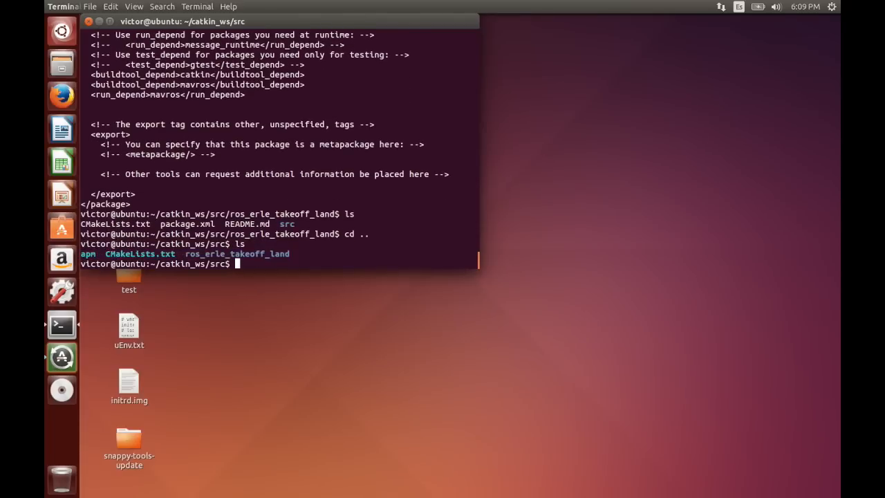
text(cd .)
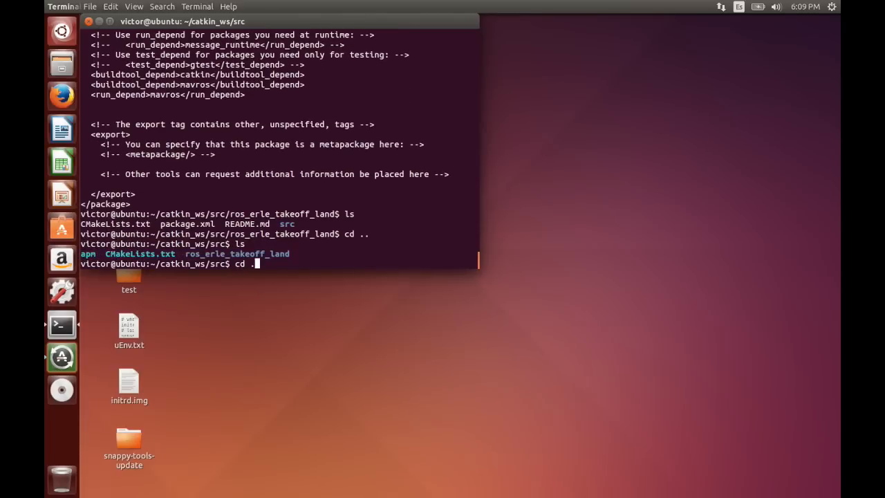
key(Return)
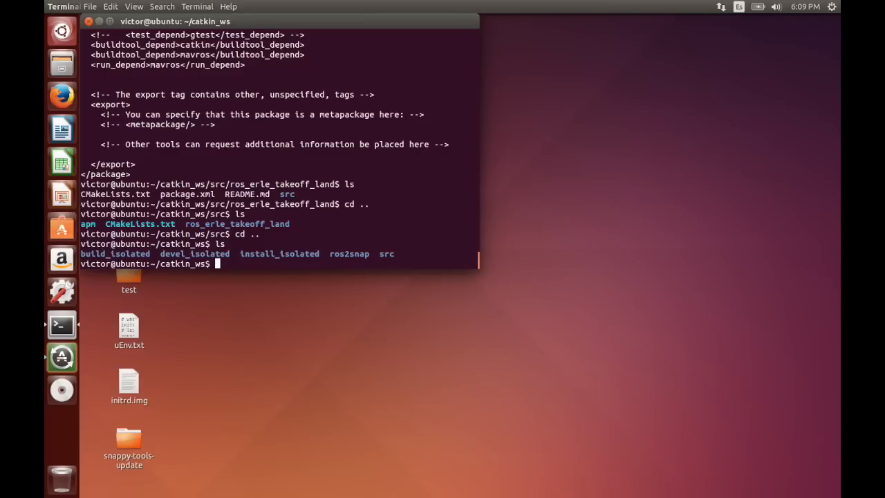
Step: Run ros2snap/ros2snap -s ros_erle_takeoff_land and pick out the generated ros2snap_0.1_amd64.snap file
text(ros2snap/ros2snap)
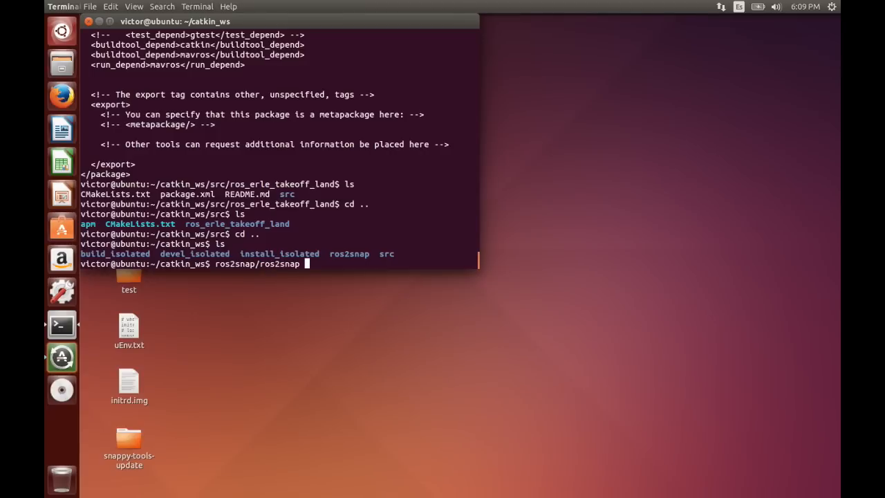
text(-)
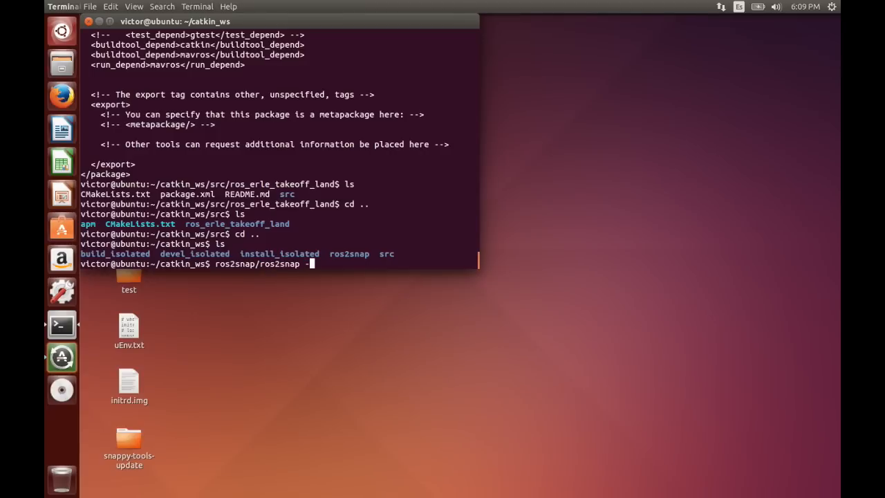
text(s)
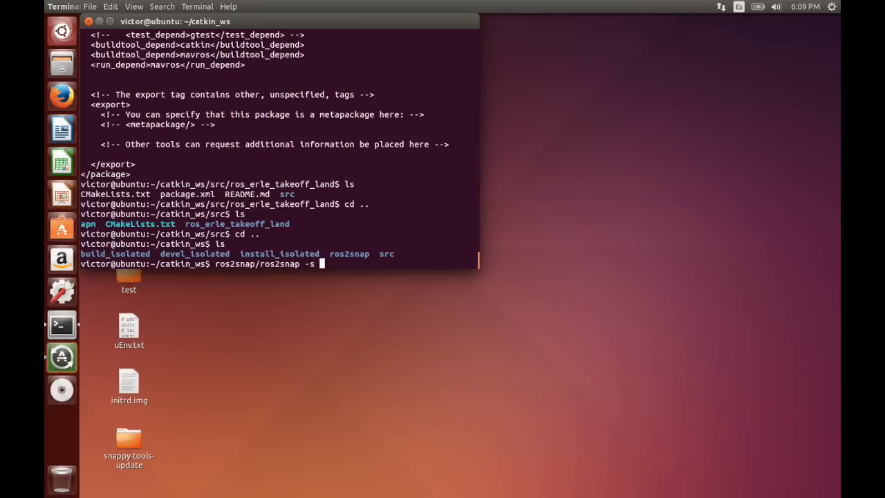
text(ros_erle_t)
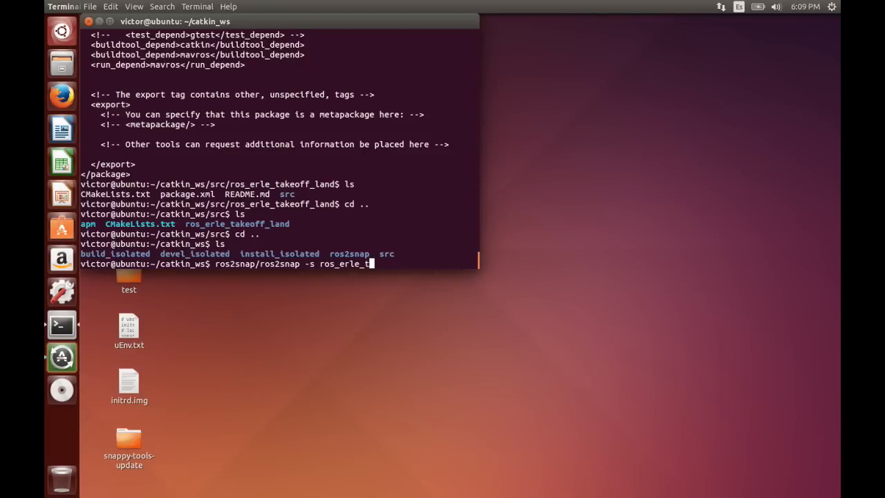
text(akeoff_land)
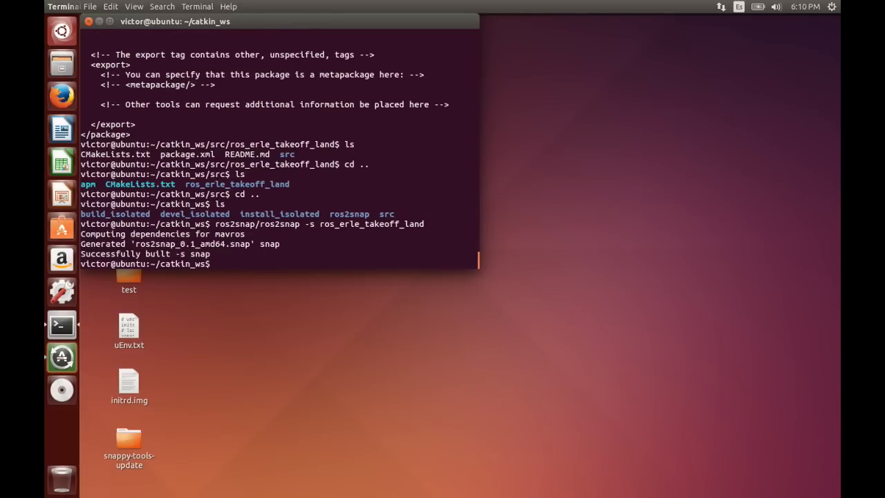
text(cd)
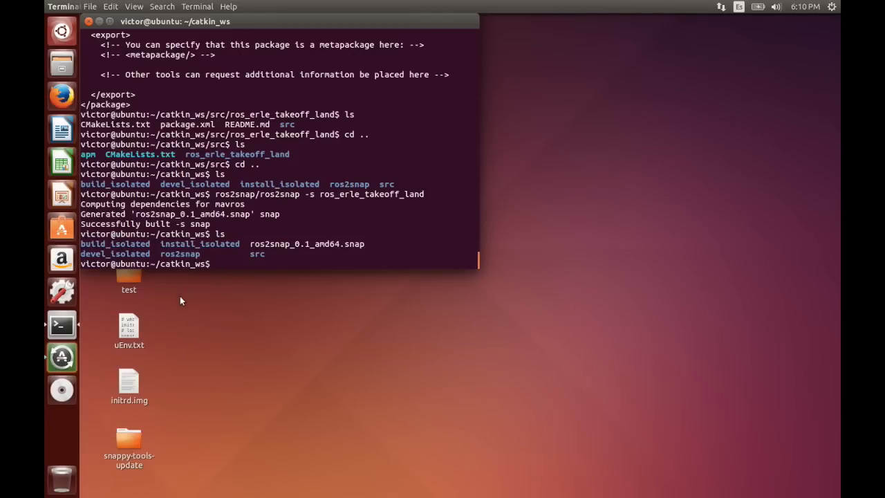
double_click(307, 243)
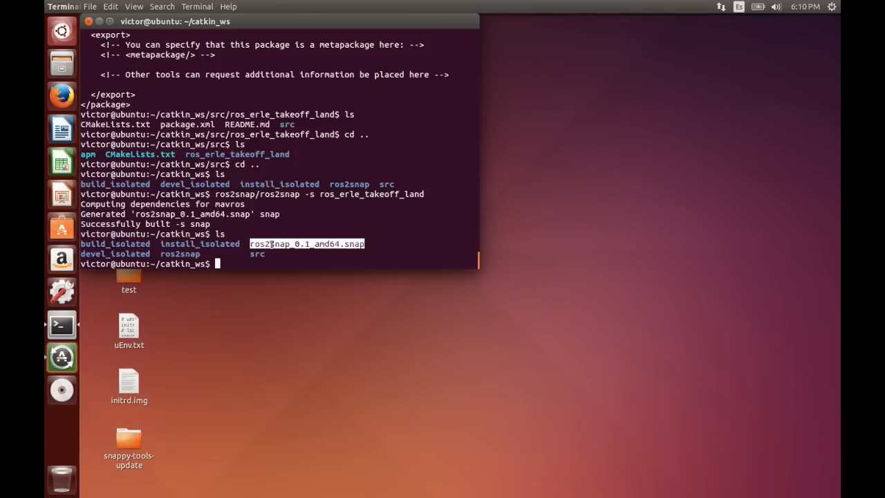